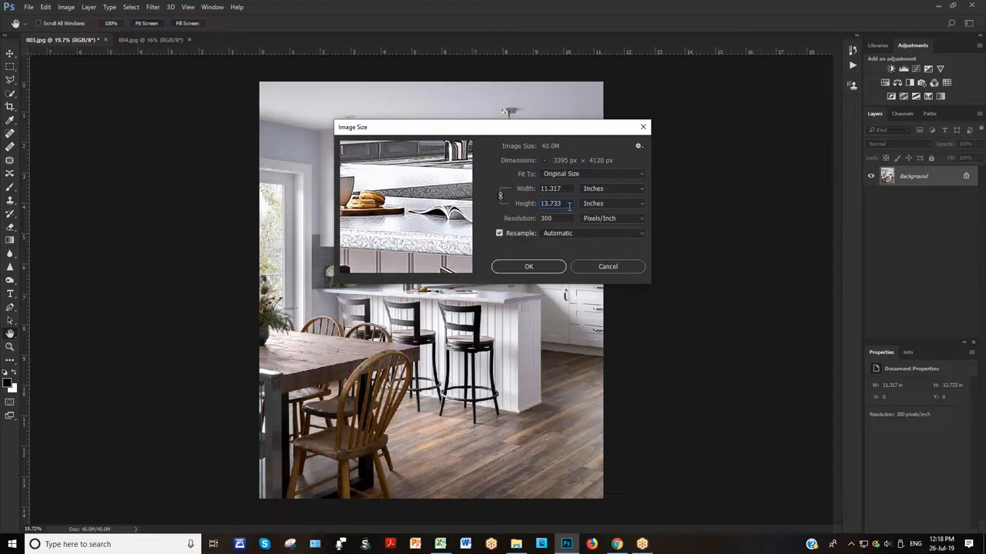
Step: Match the living room photo's height to the kitchen photo's 13.733 inches in Image Size
left_click(151, 40)
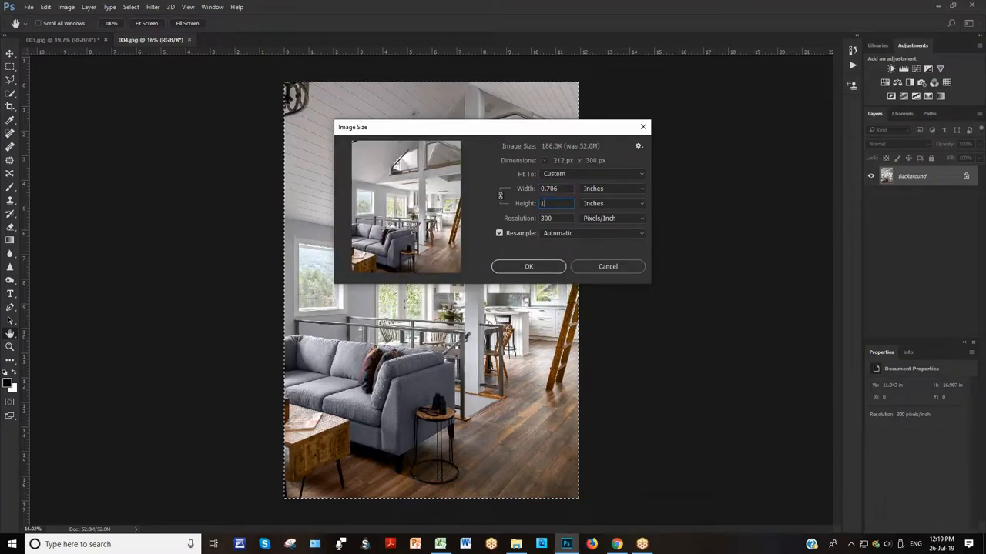
type("13.733")
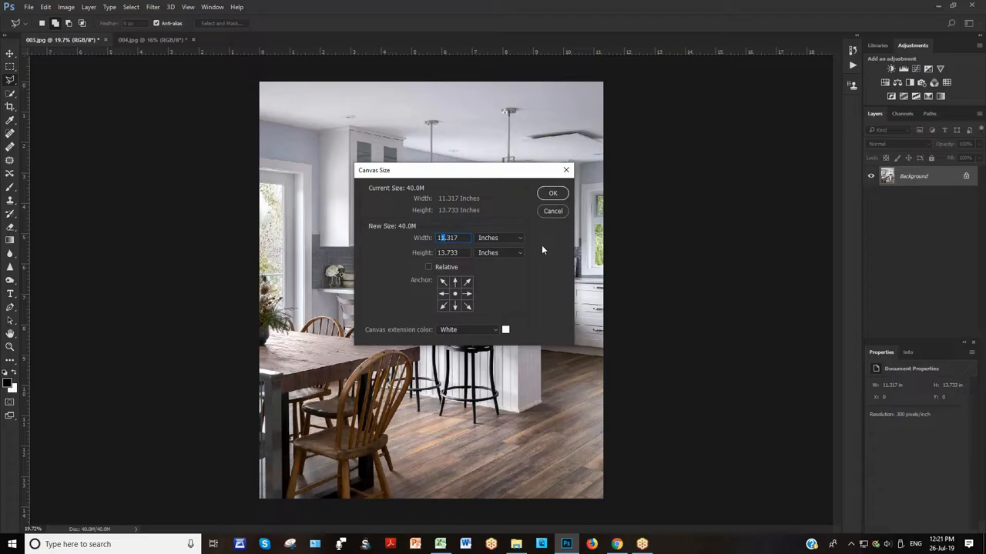
Step: Select the canvas width value in the kitchen photo's Canvas Size settings for editing
left_click(551, 194)
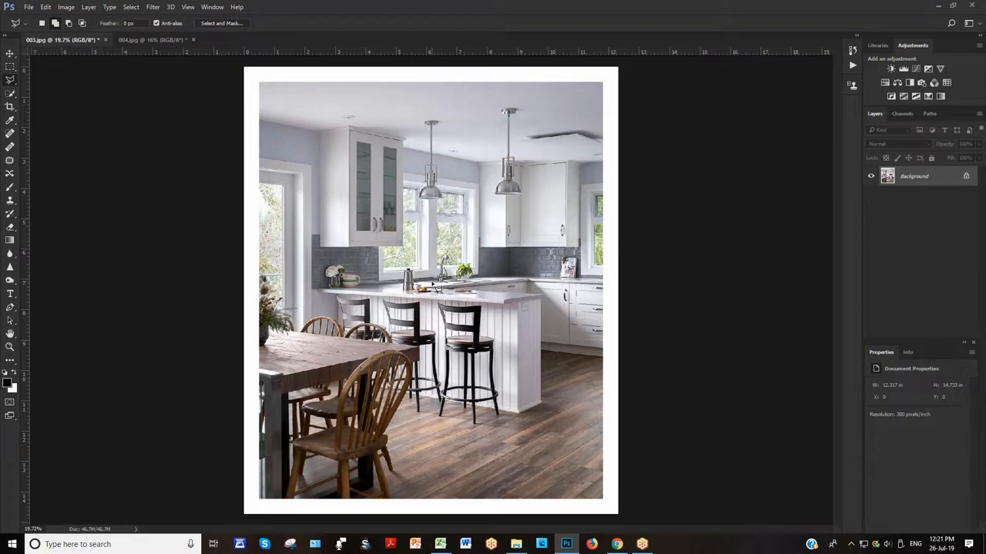
Step: Bring up Canvas Size for the kitchen photo, reading 11.217 by 13.733 inches
left_click(65, 6)
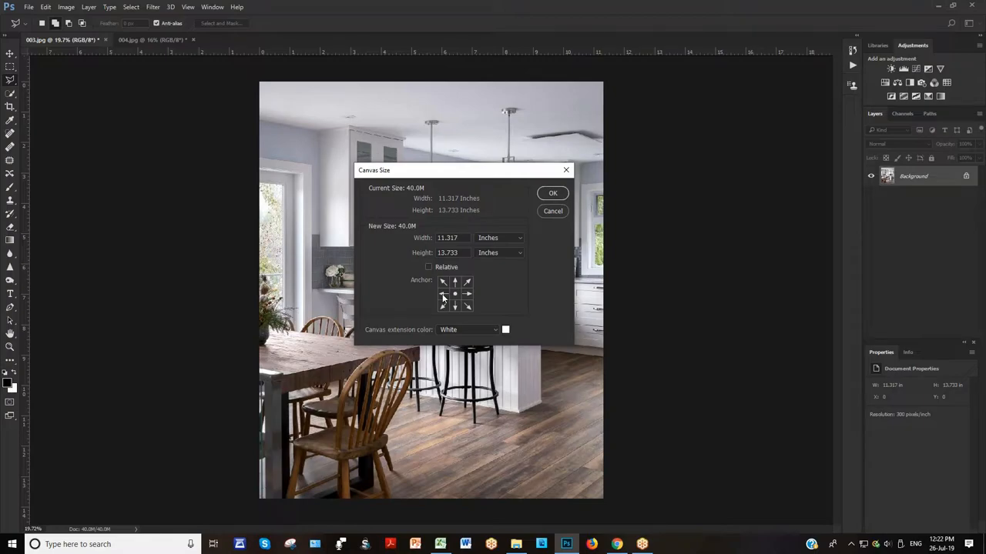
Step: Anchor the kitchen image to one side in Canvas Size and select the width value
left_click(444, 282)
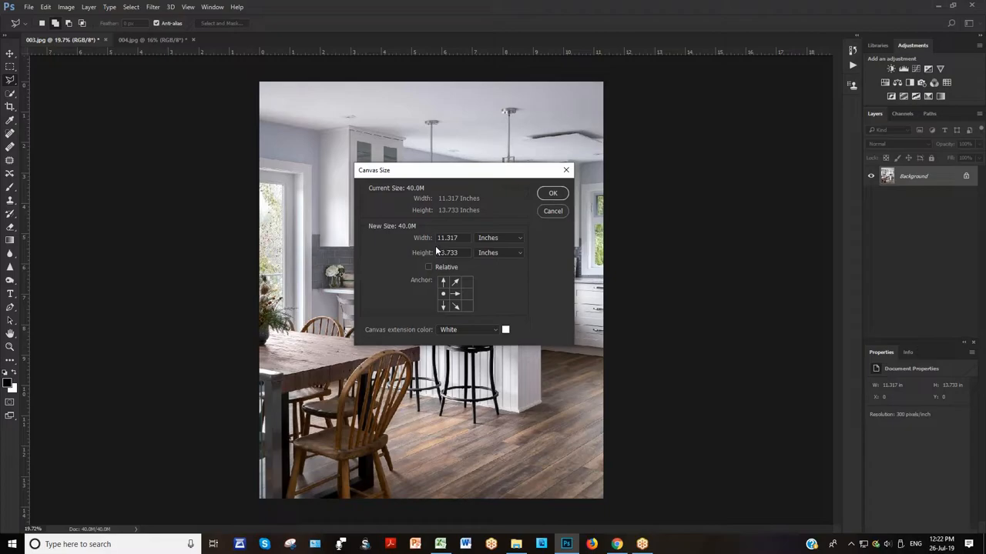
left_click(551, 193)
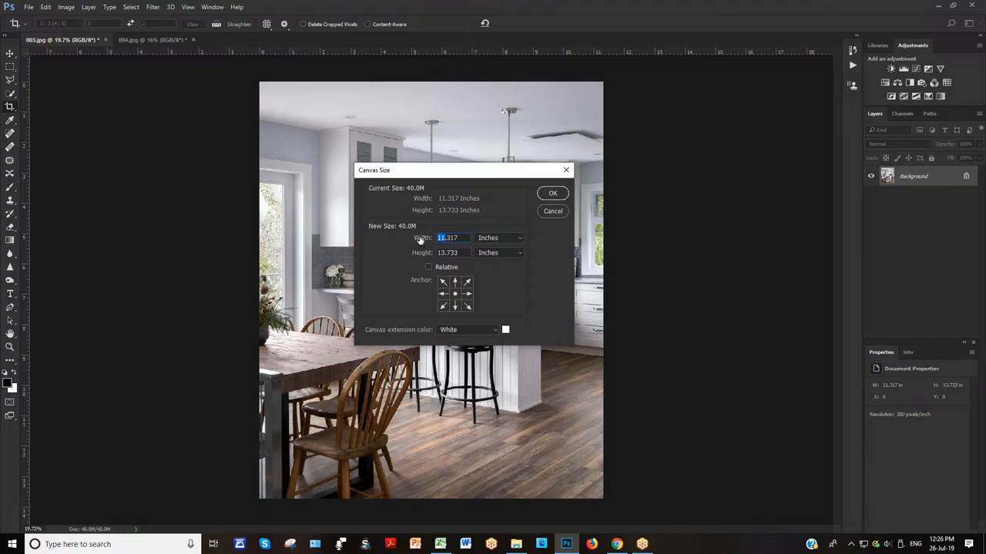
Step: Select the width value in the reopened Canvas Size settings for the kitchen photo
left_click(551, 193)
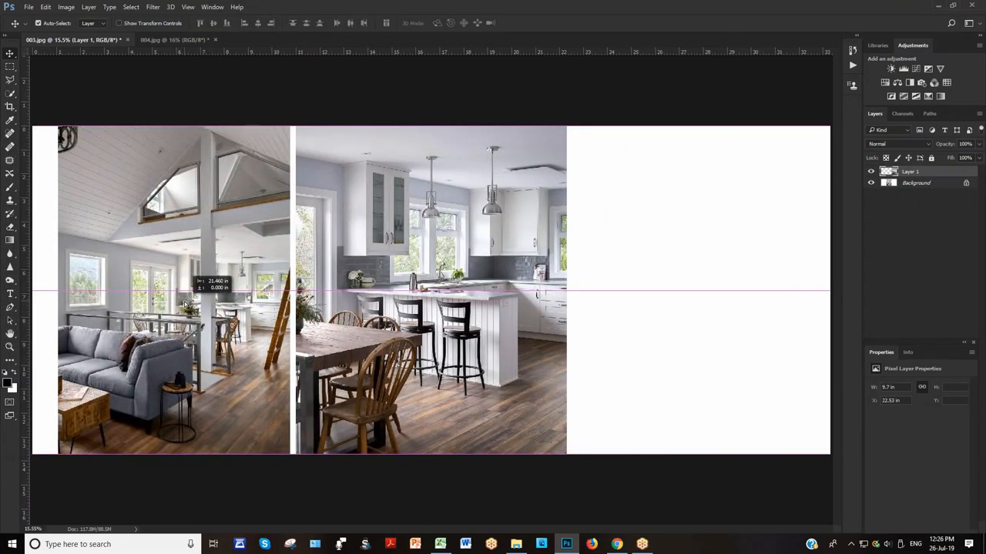